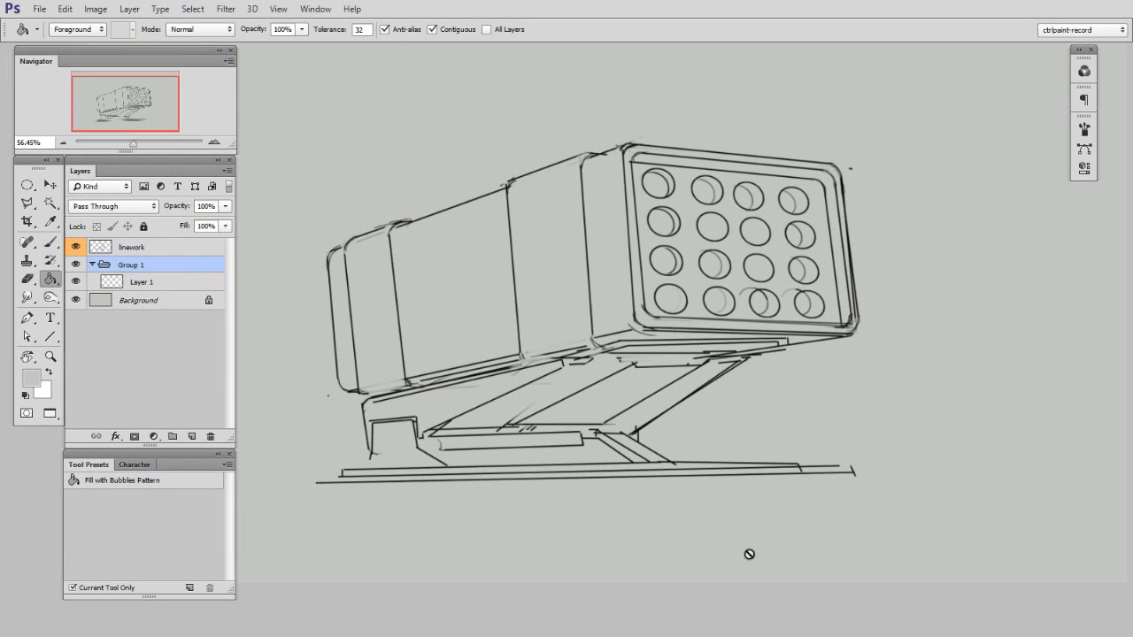
Select the Pen tool to begin tracing the launcher's outer contour.
left_click(29, 315)
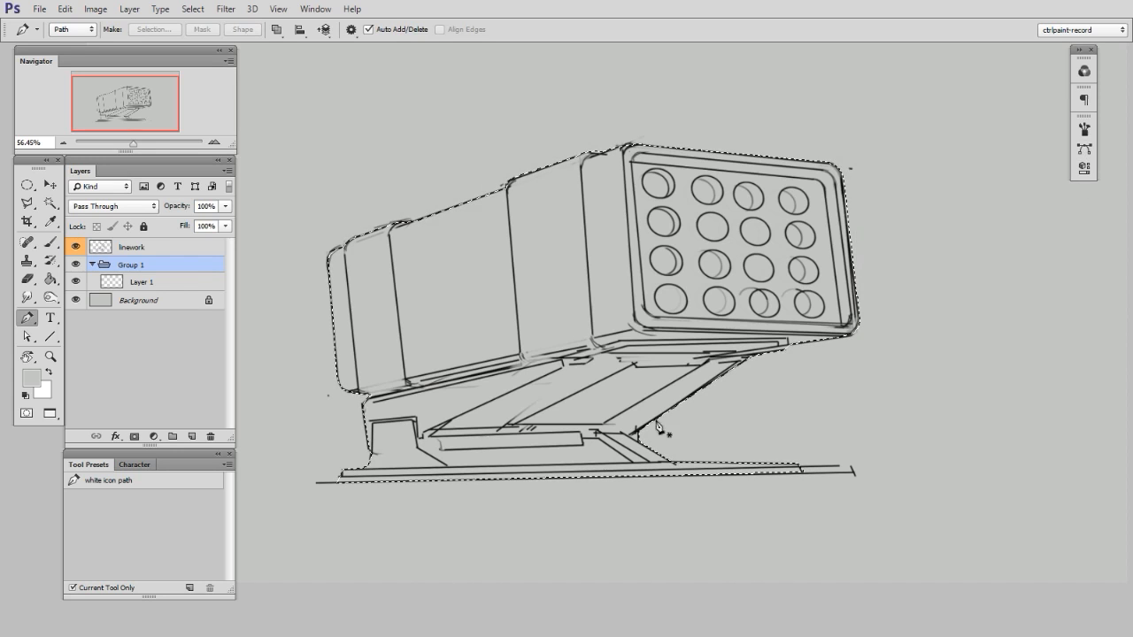
left_click(135, 435)
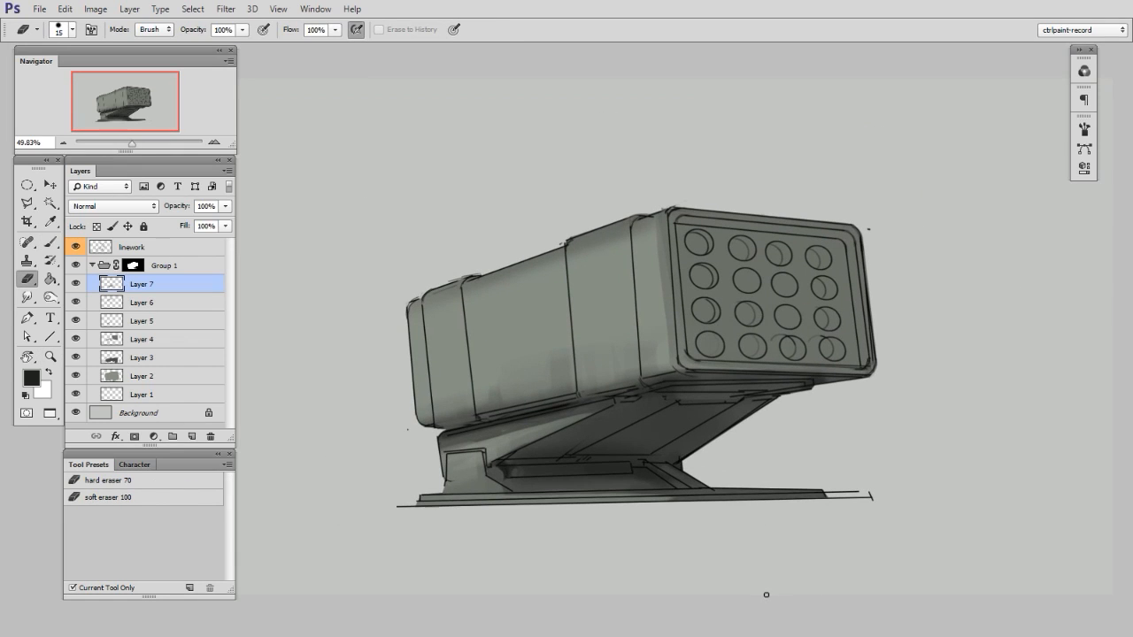
Collapse Group 1 so its seven paint layers fold away in the Layers panel.
left_click(92, 266)
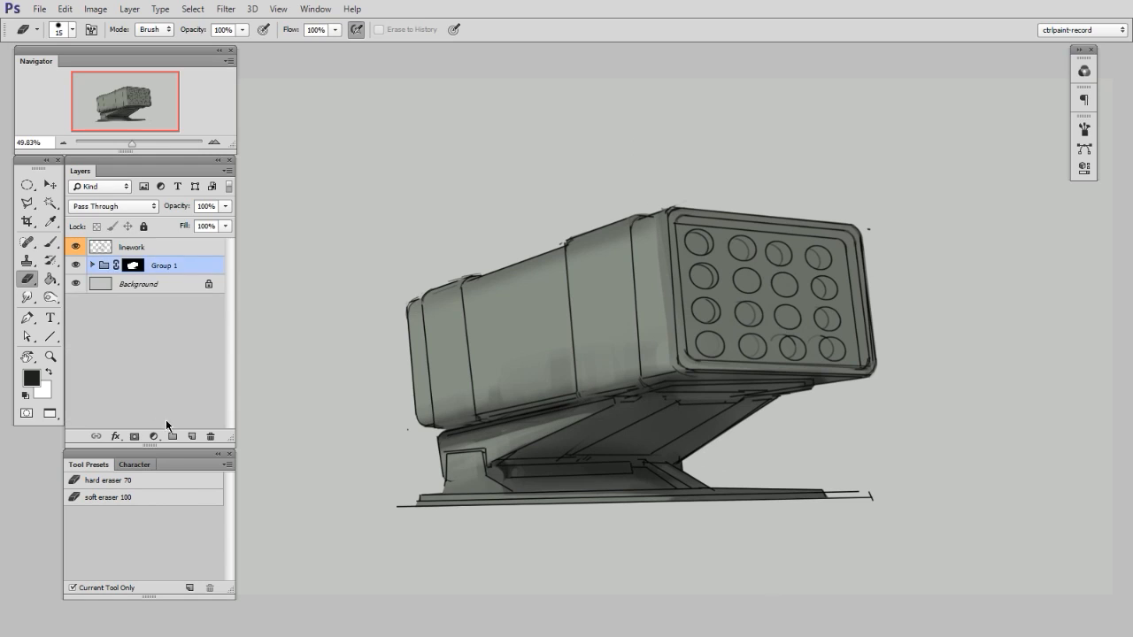
mouse_move(169, 370)
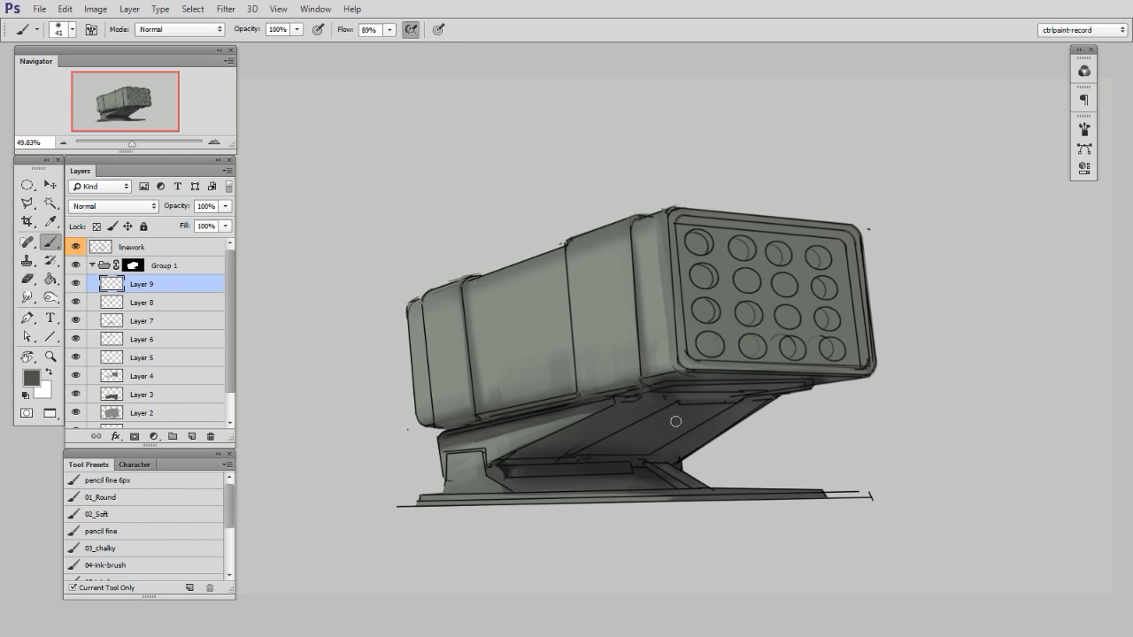
Switch to the 02_Soft brush preset for painting additional shading.
left_click(28, 372)
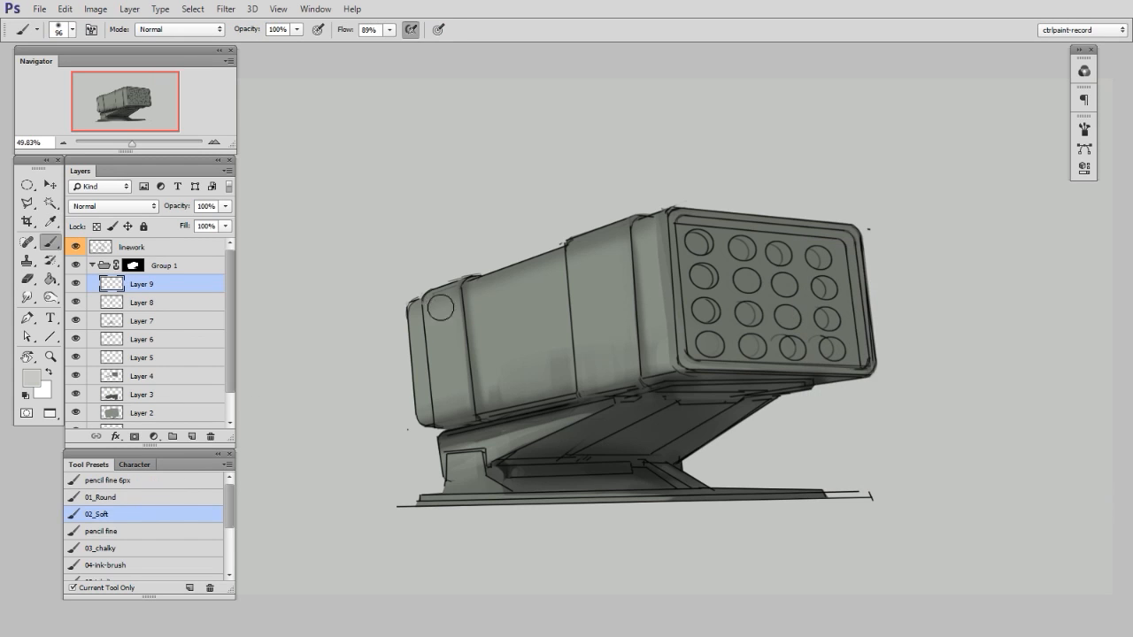
left_click(27, 280)
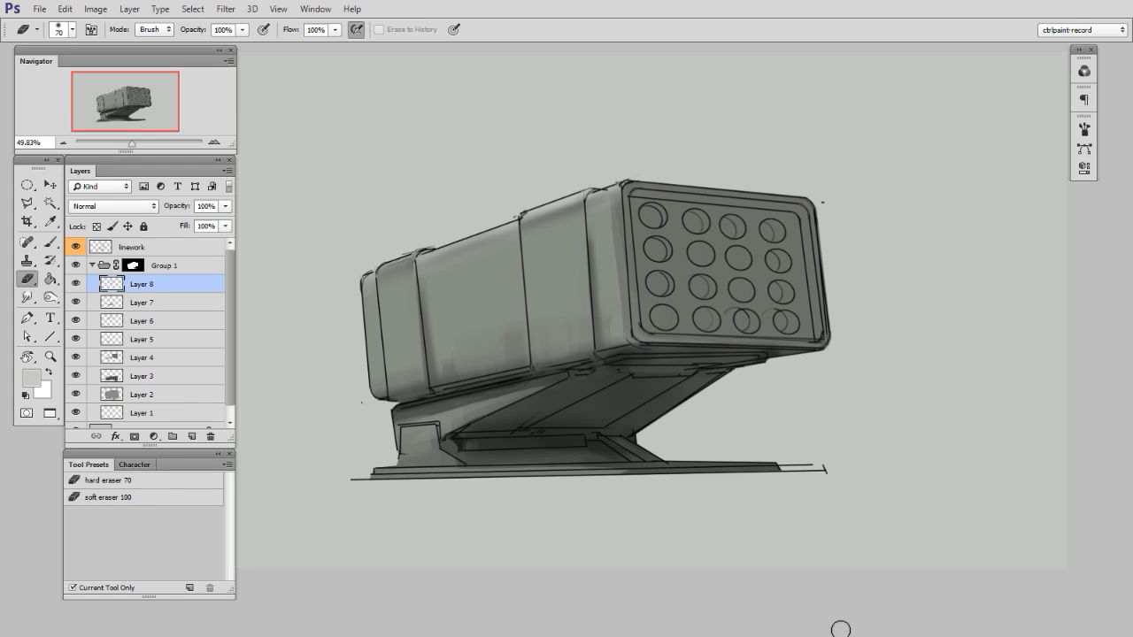
mouse_move(882, 613)
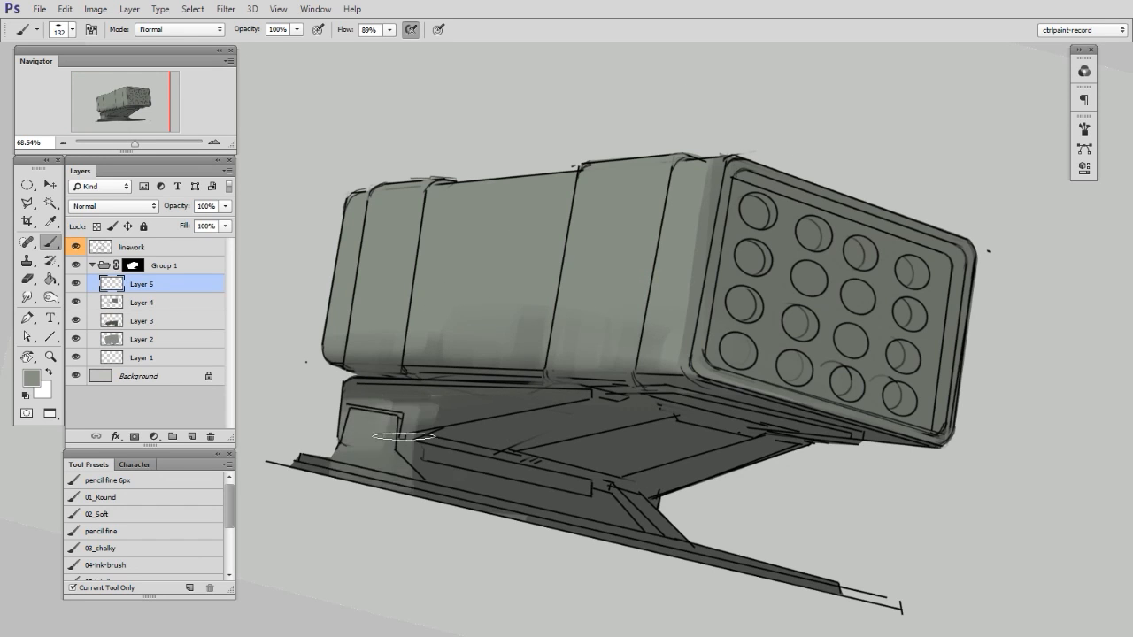
Brush a stroke of shadow along the underside of the launcher's base platform.
left_click_drag(404, 439, 646, 414)
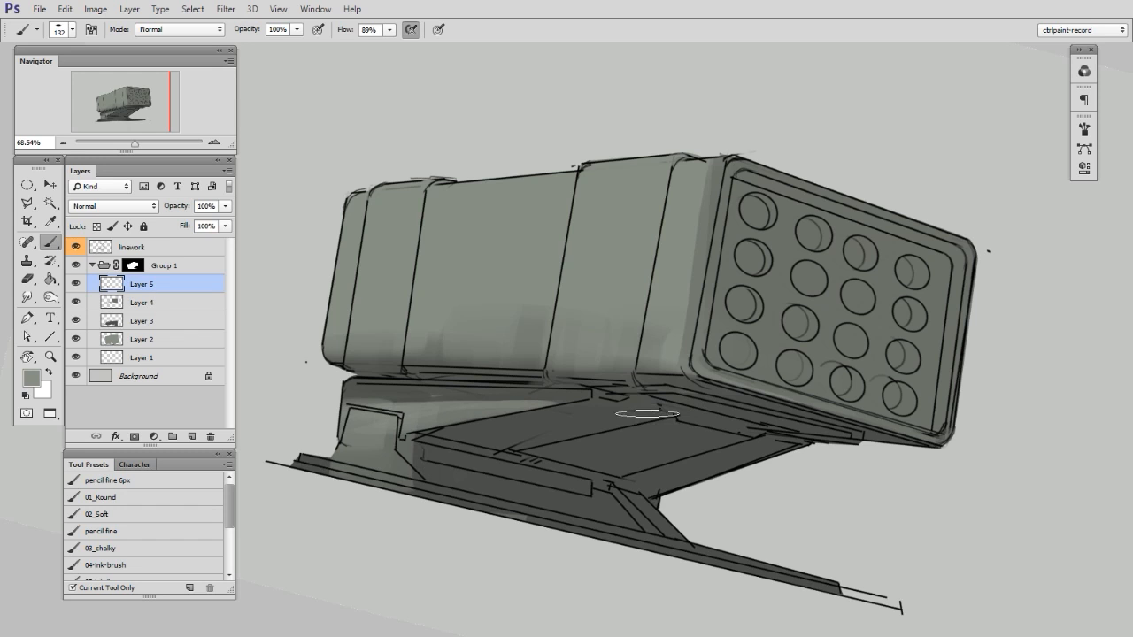